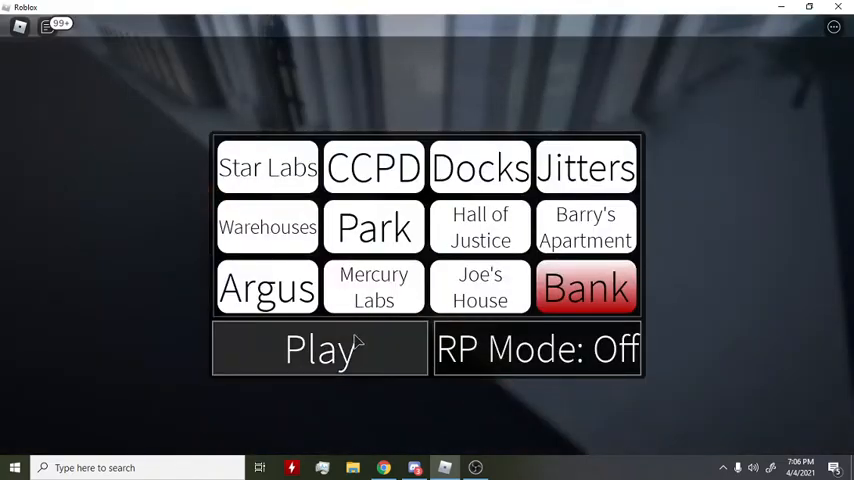
Step: Preview the Karma character skin for comparison, then leave the special characters showcase
{"action": "left_click", "coordinate": [318, 348]}
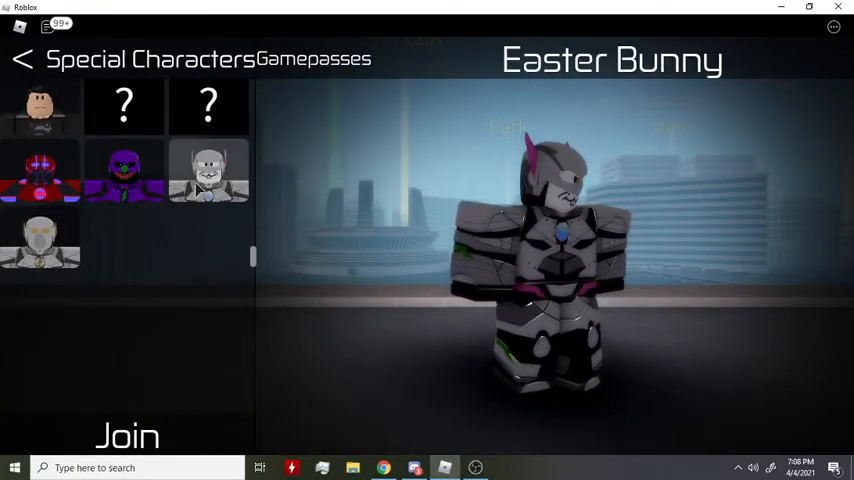
{"action": "left_click", "coordinate": [208, 172]}
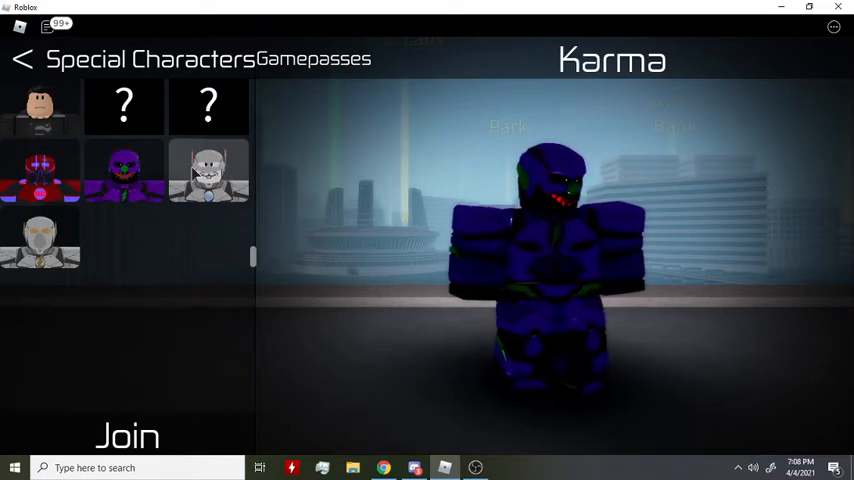
{"action": "left_click", "coordinate": [208, 176]}
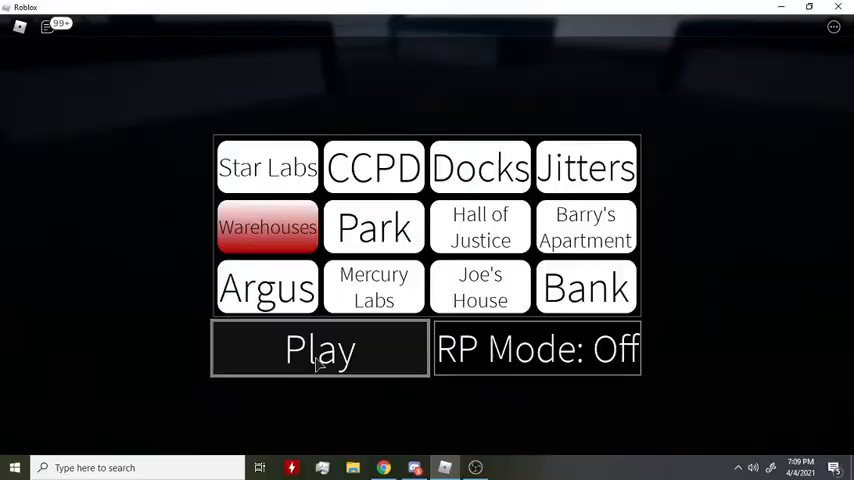
Step: Spawn into the map via Play and run across the rooftops at speed 475, leaving lightning trails
{"action": "left_click", "coordinate": [320, 348]}
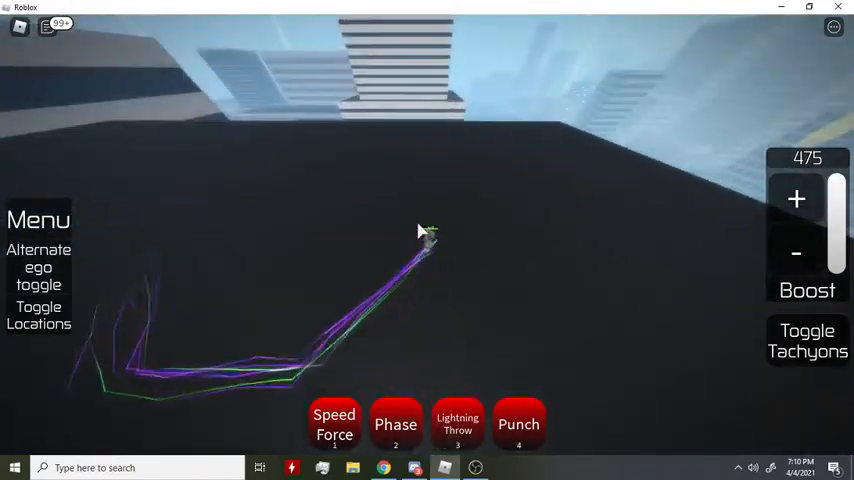
{"action": "left_click", "coordinate": [458, 424]}
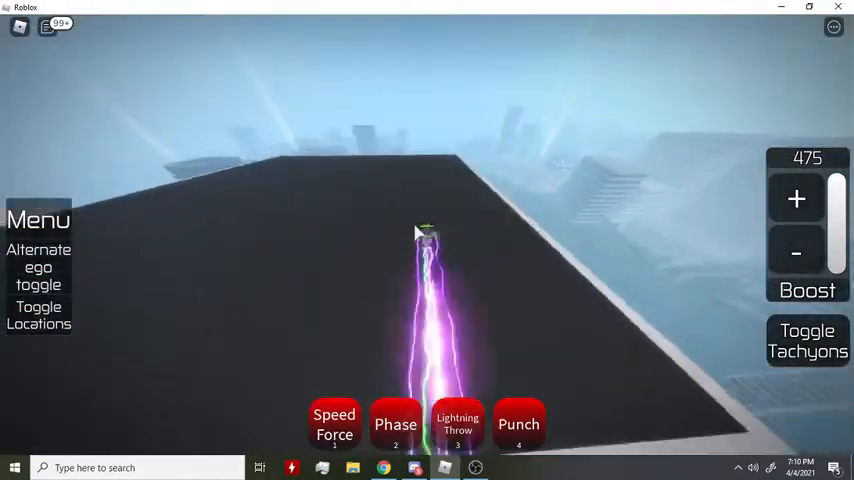